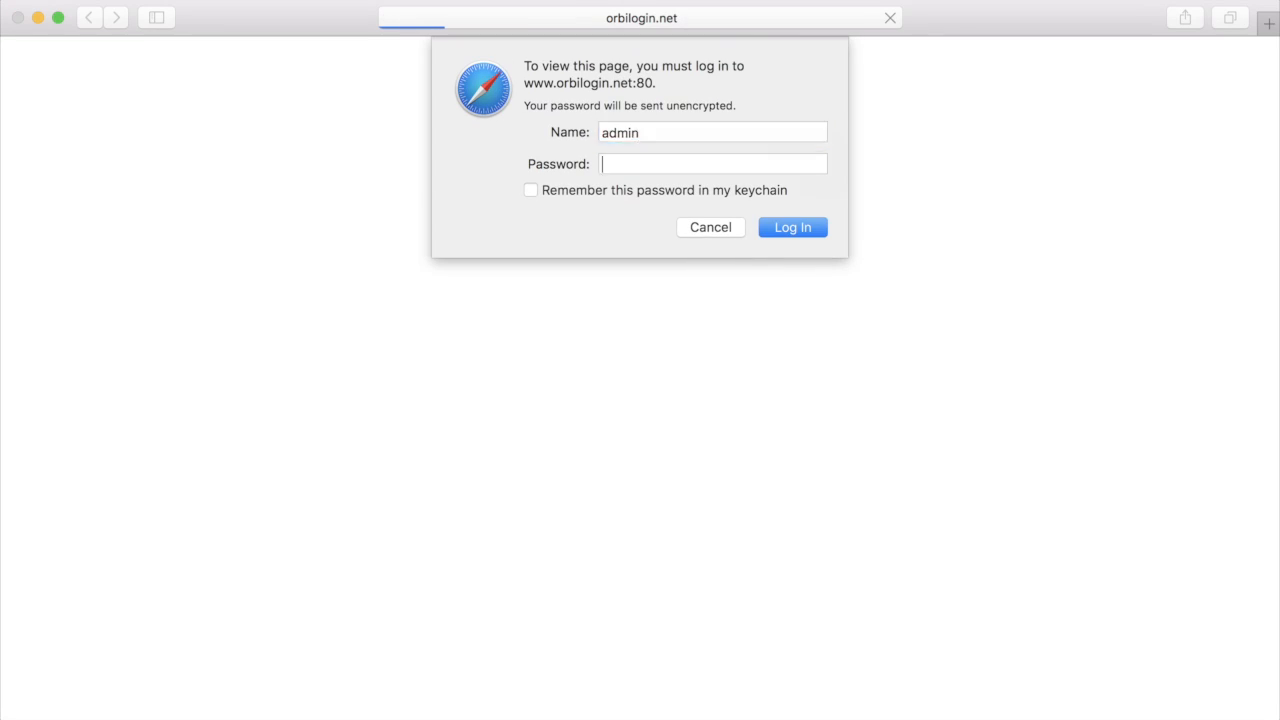
Sign in to the Orbi admin page with the admin password.
{"action": "type", "text": "password"}
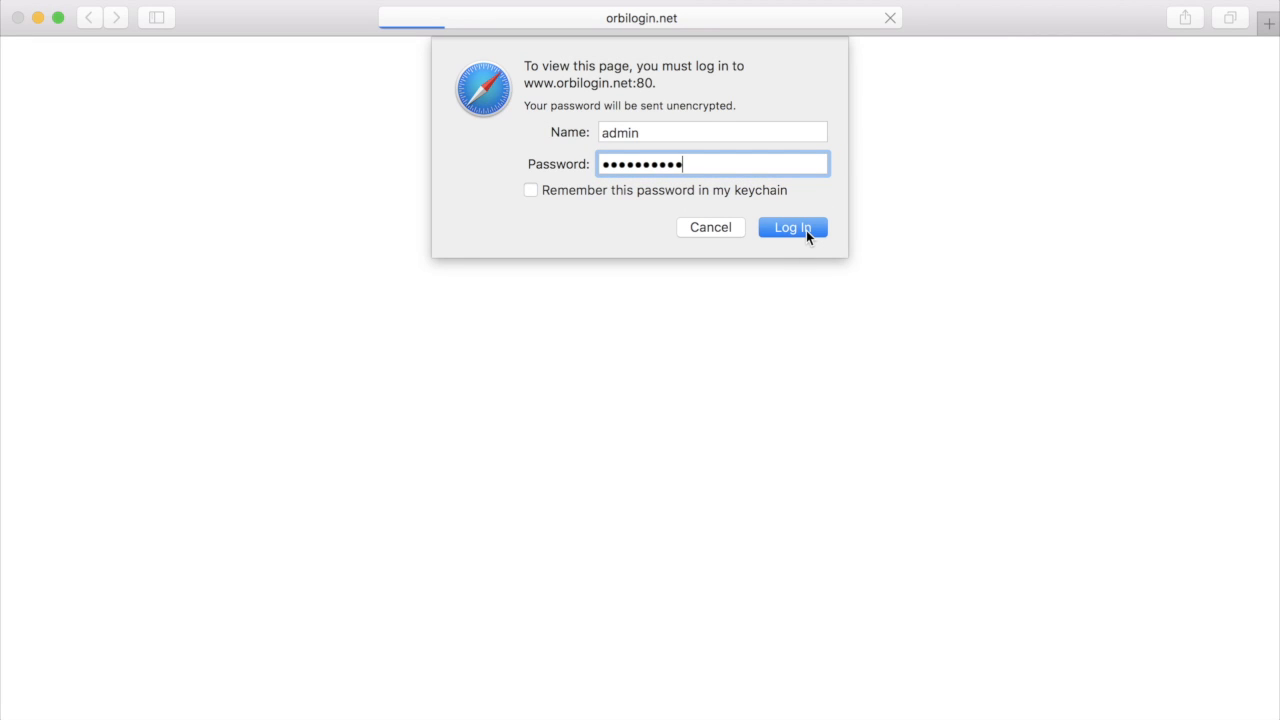
{"action": "left_click", "coordinate": [792, 228]}
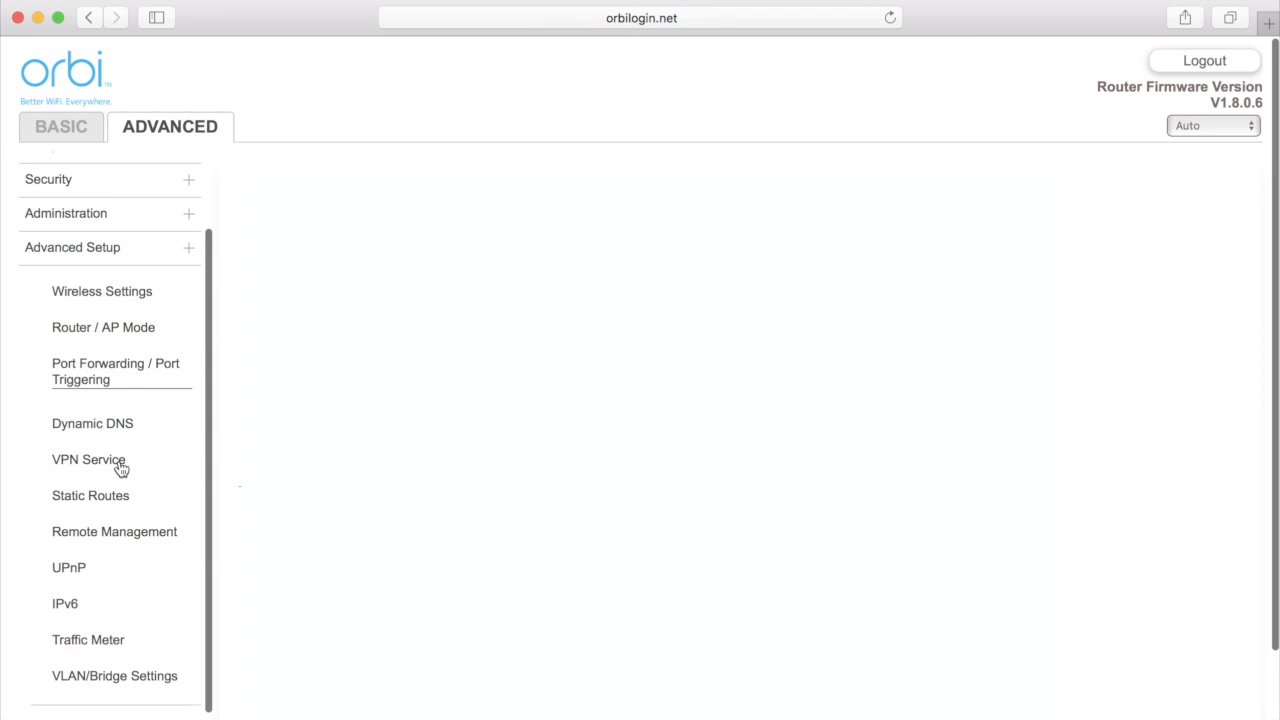
{"action": "scroll", "scroll_direction": "down", "scroll_amount": 3}
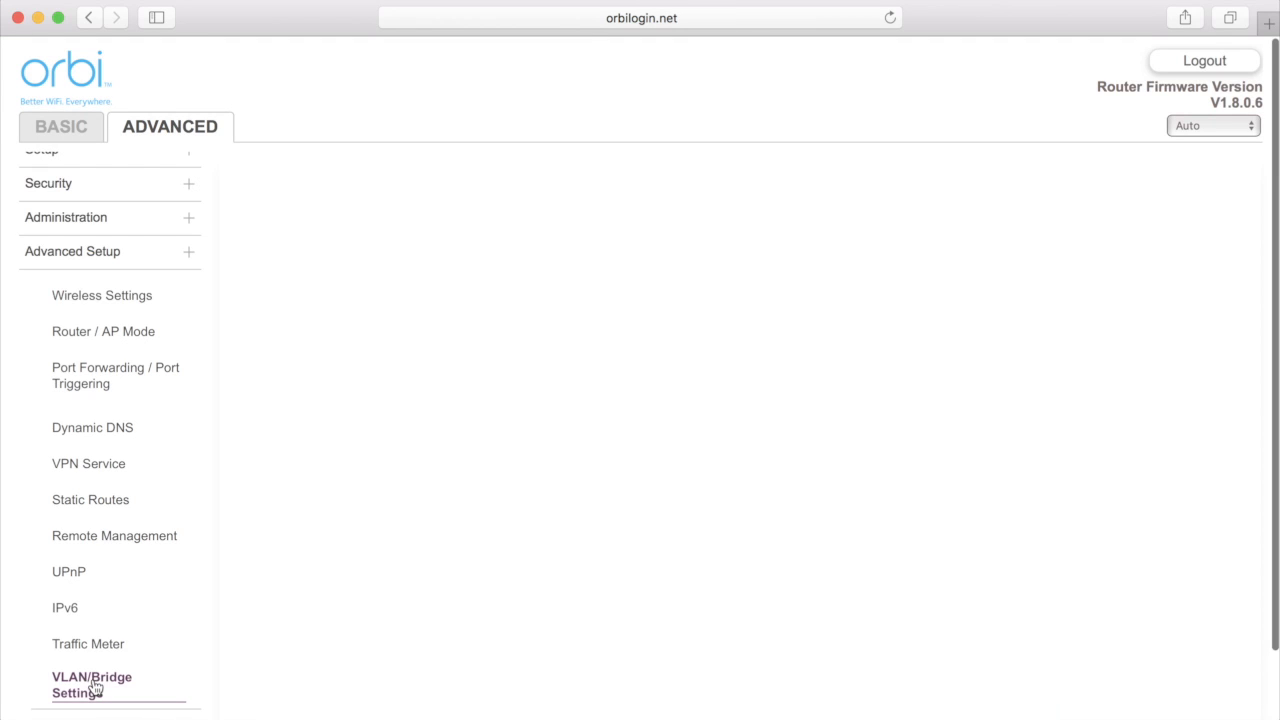
Enable the VLAN/Bridge group and leave Port1 and Port2 unticked in the bridge group.
{"action": "left_click", "coordinate": [92, 684]}
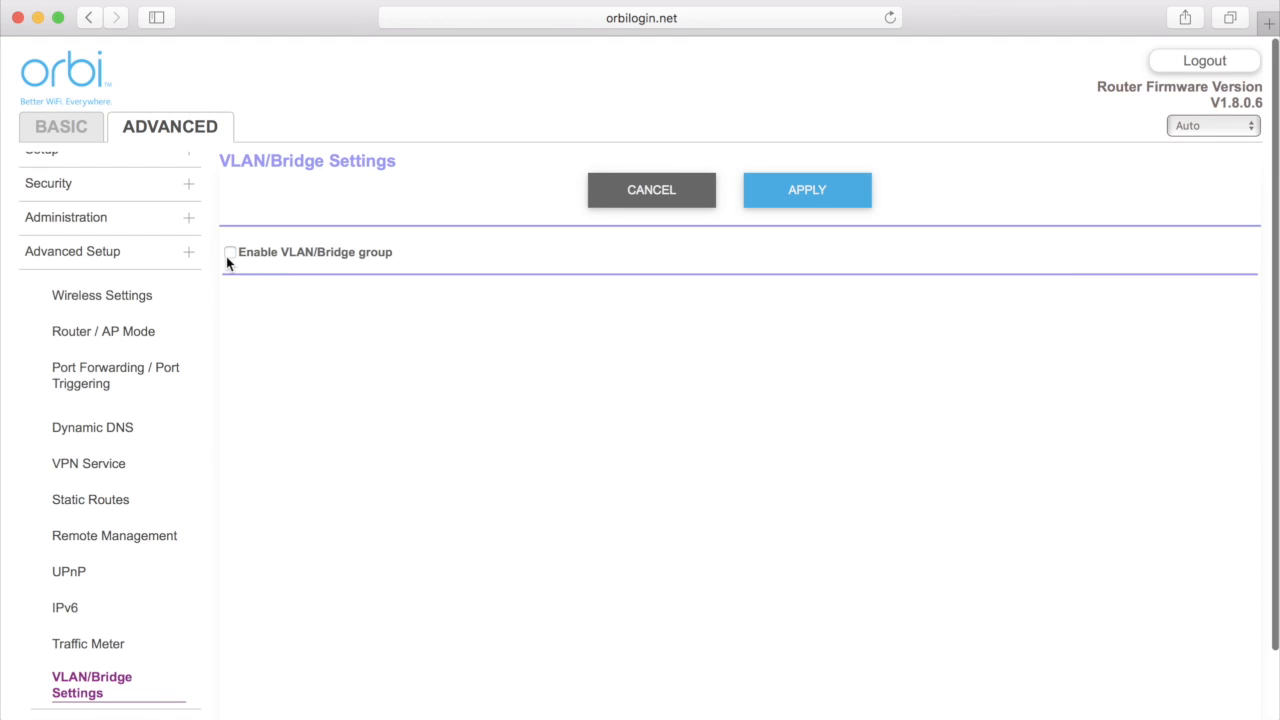
{"action": "left_click", "coordinate": [230, 252]}
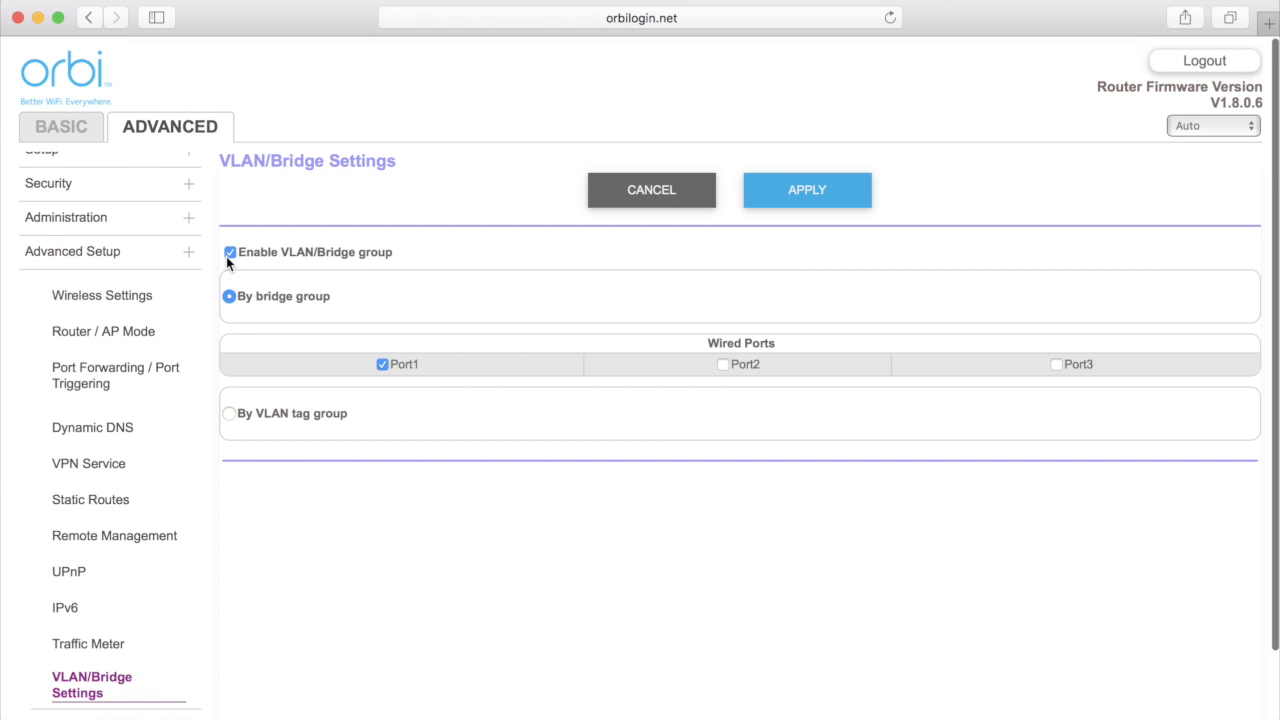
{"action": "left_click", "coordinate": [382, 364]}
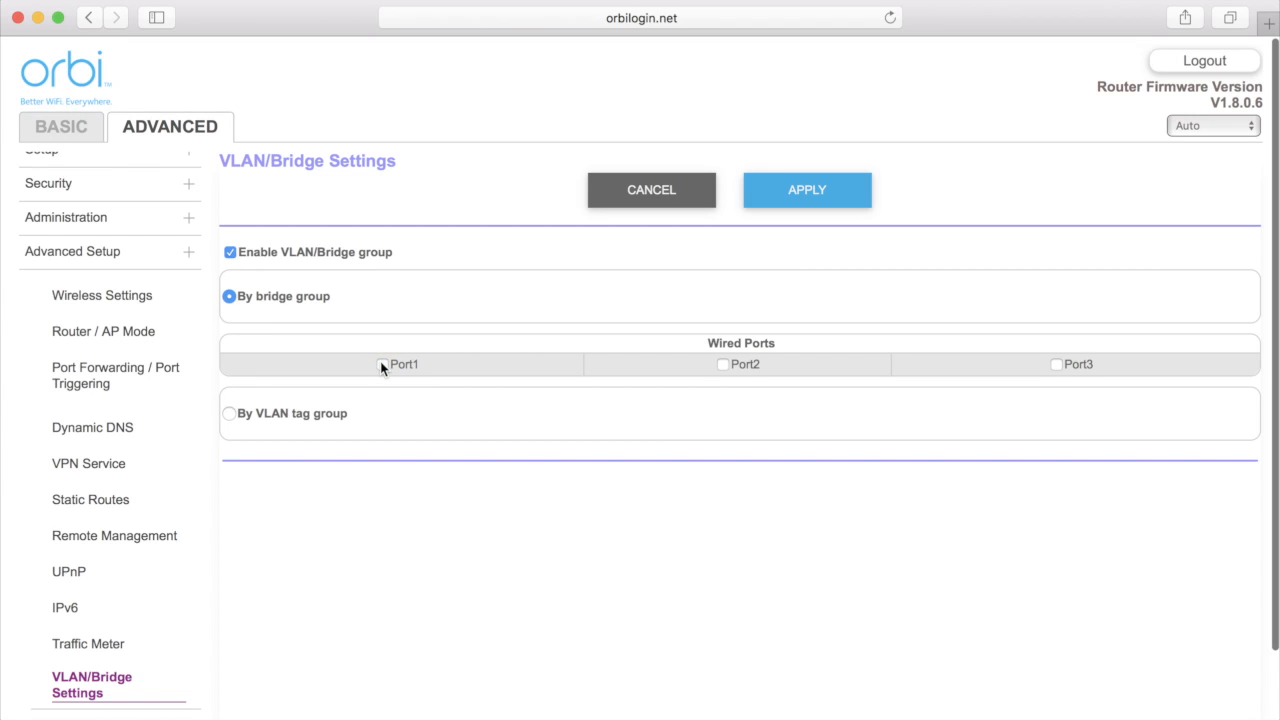
{"action": "left_click", "coordinate": [724, 364]}
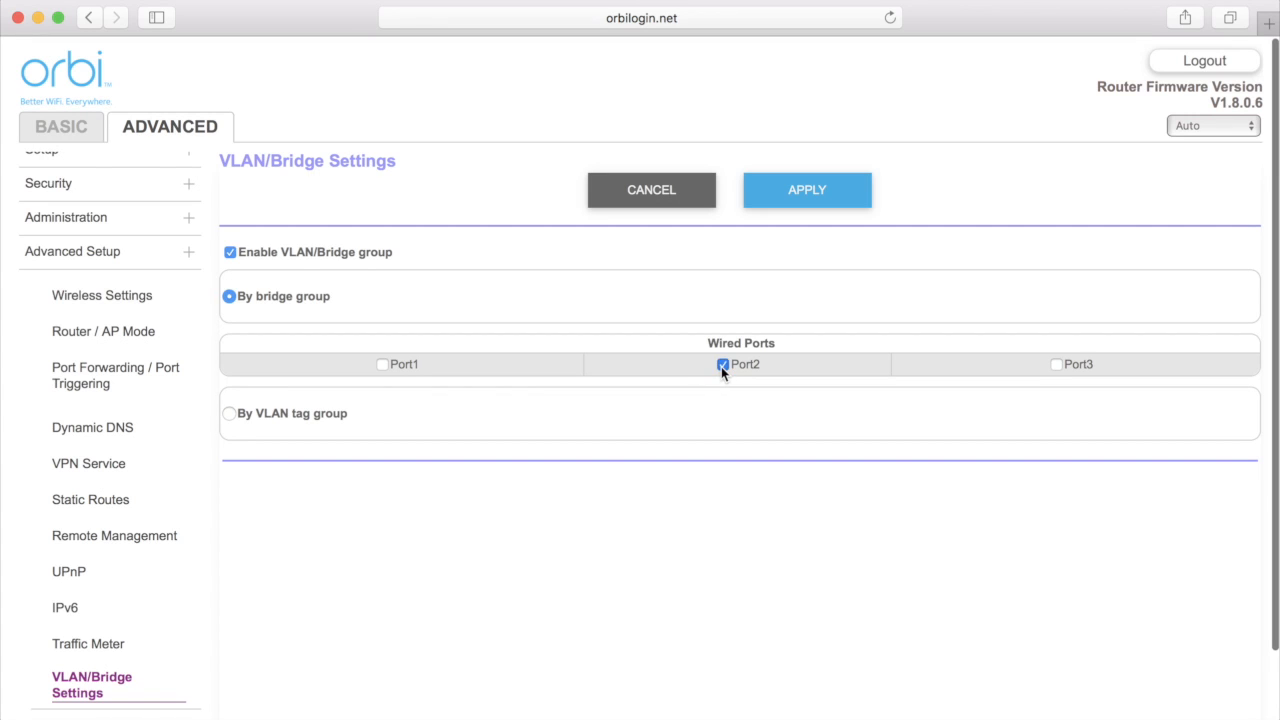
{"action": "left_click", "coordinate": [724, 364]}
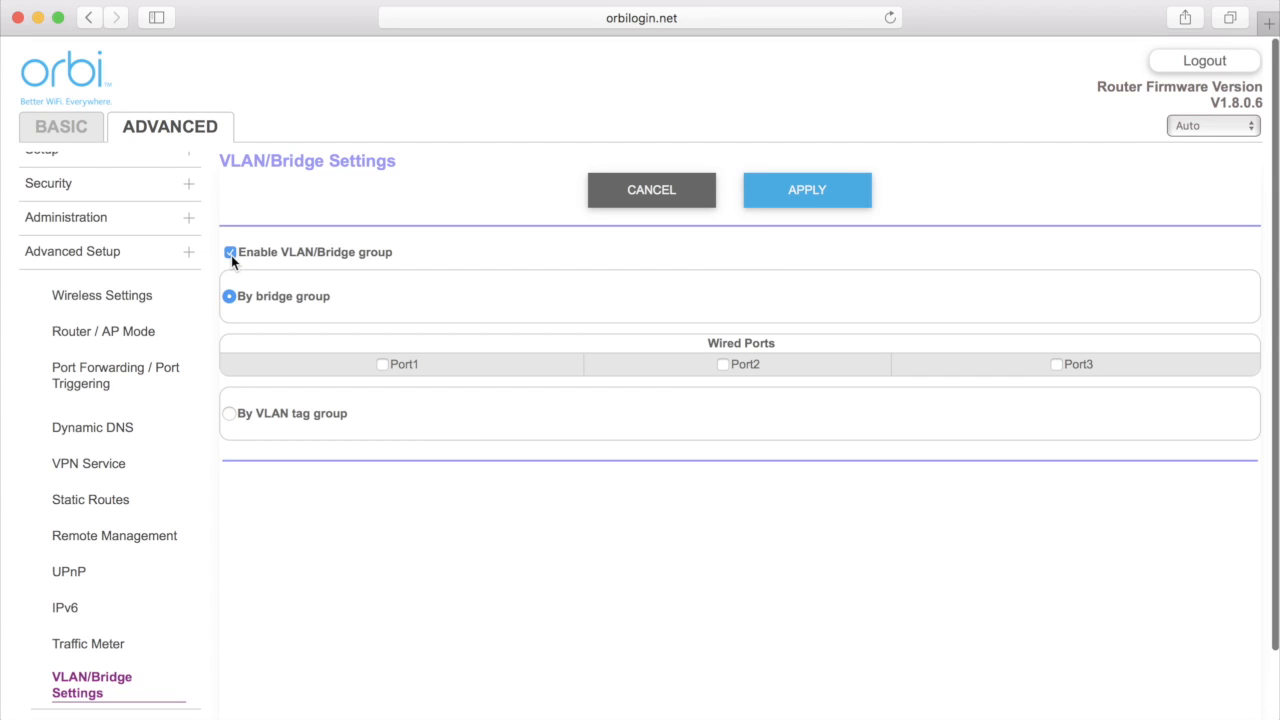
{"action": "mouse_move", "coordinate": [234, 428]}
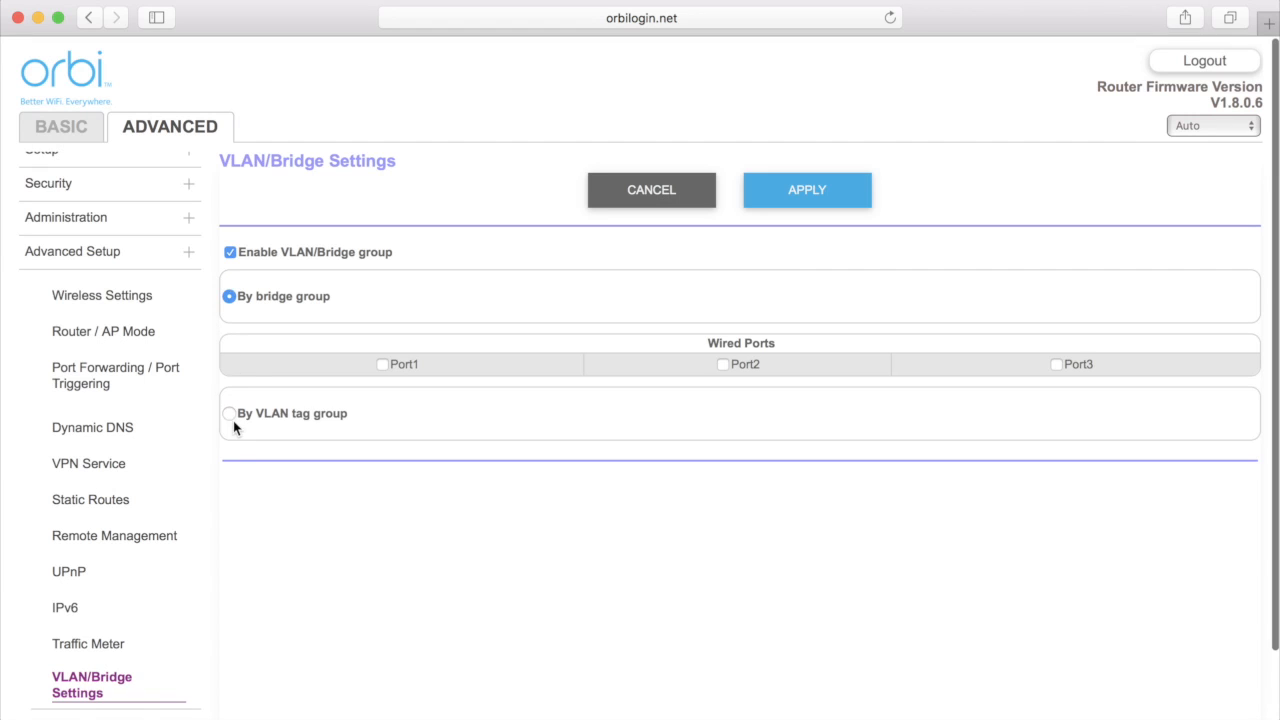
Switch the group mode to By VLAN tag group, listing the Internet VLAN ID 10.
{"action": "left_click", "coordinate": [228, 412]}
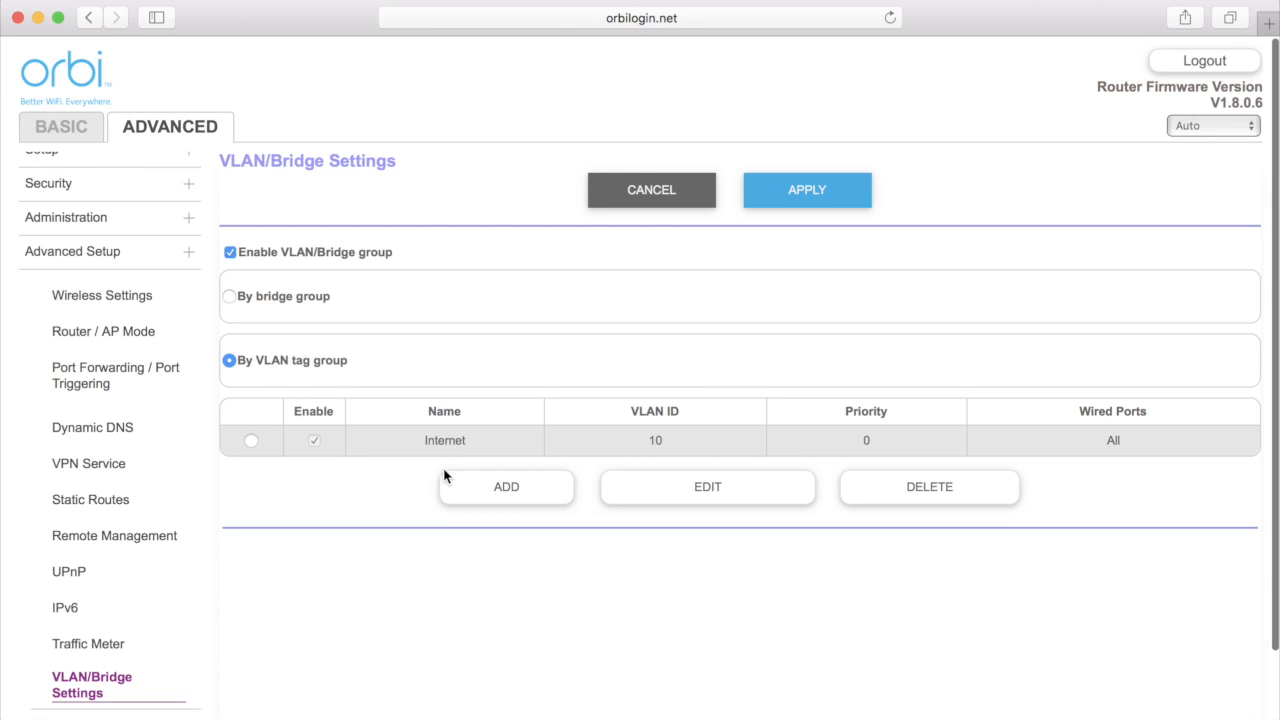
{"action": "mouse_move", "coordinate": [492, 492]}
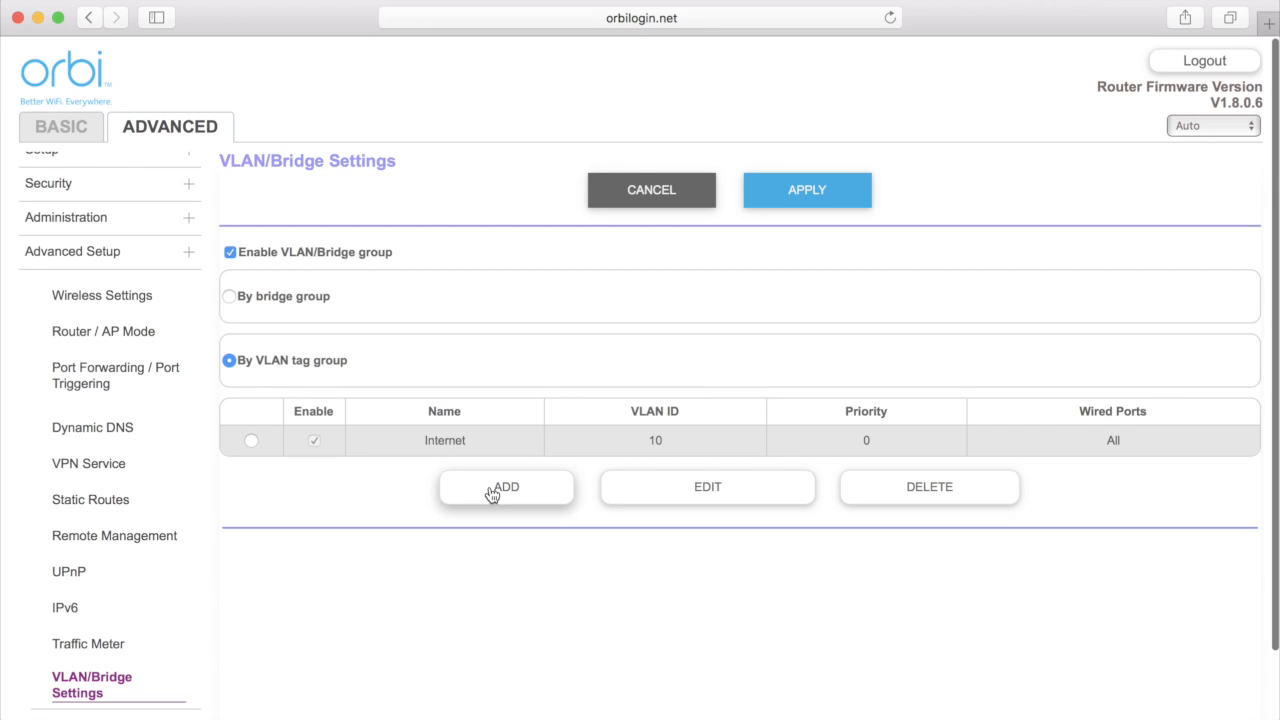
Add a new VLAN rule named IPTV with VLAN ID 2, priority 5, assigned to Port1.
{"action": "left_click", "coordinate": [504, 488]}
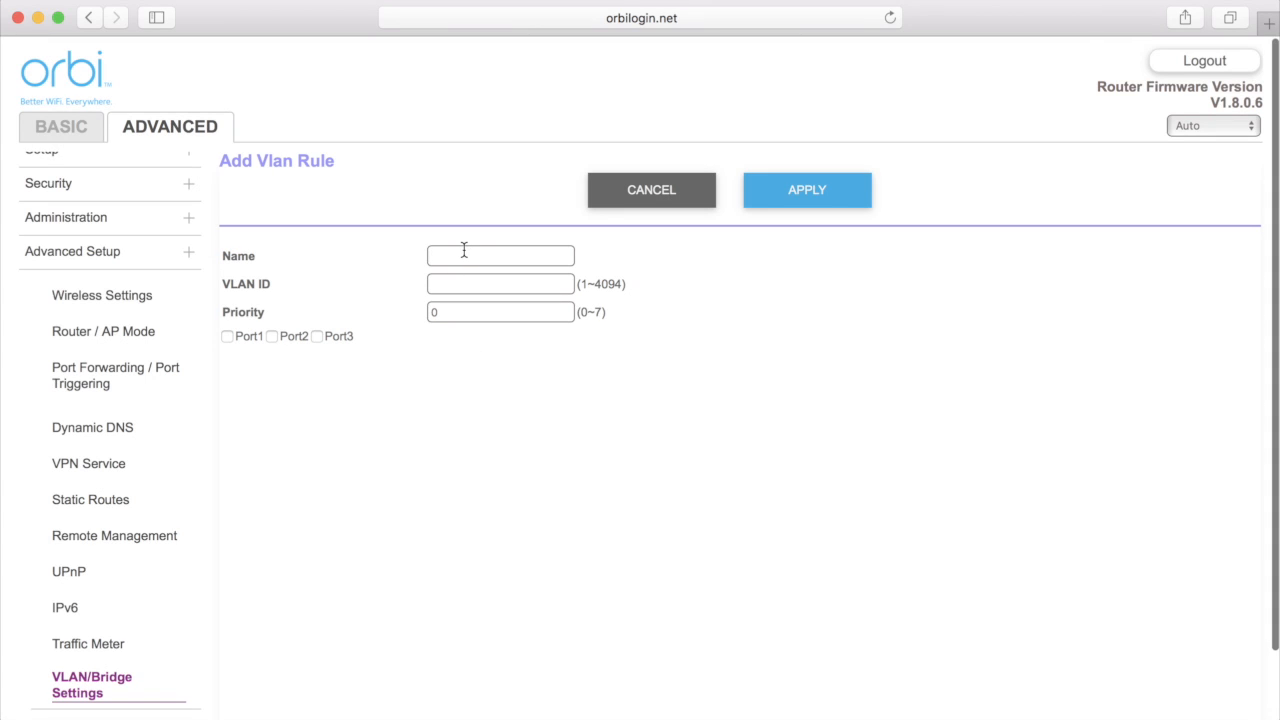
{"action": "type", "text": "IPTV"}
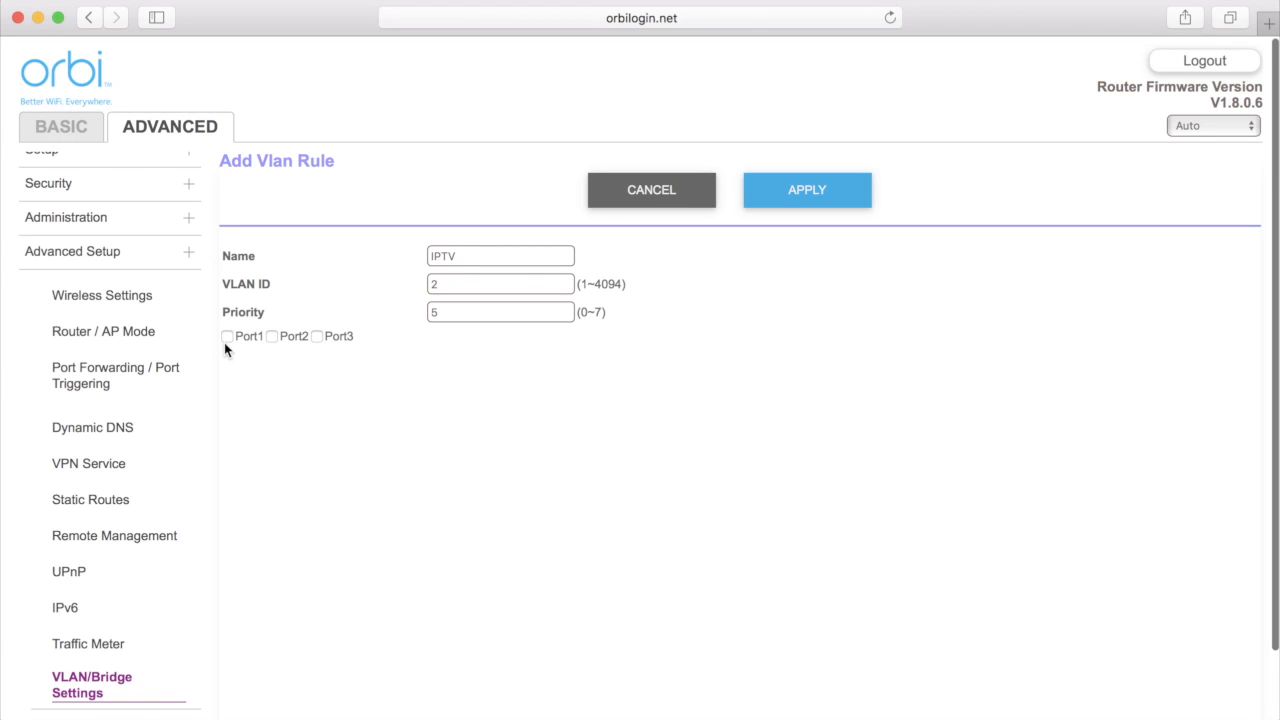
{"action": "left_click", "coordinate": [228, 336]}
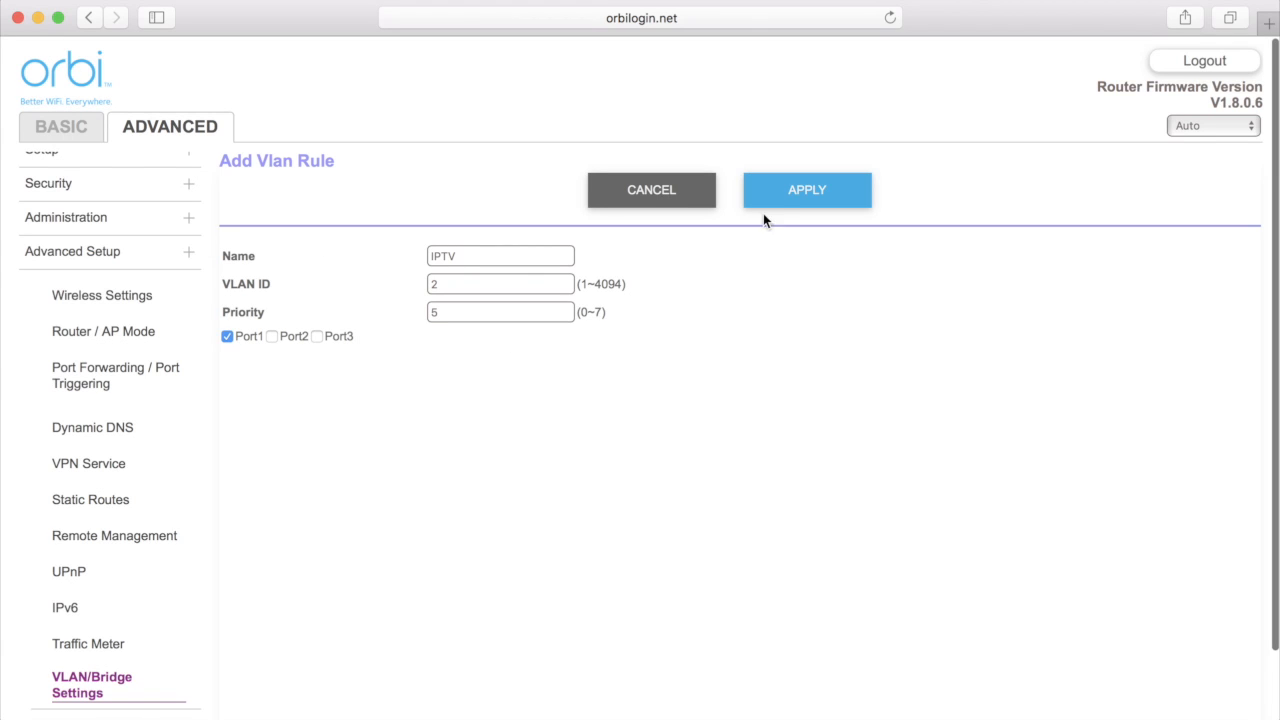